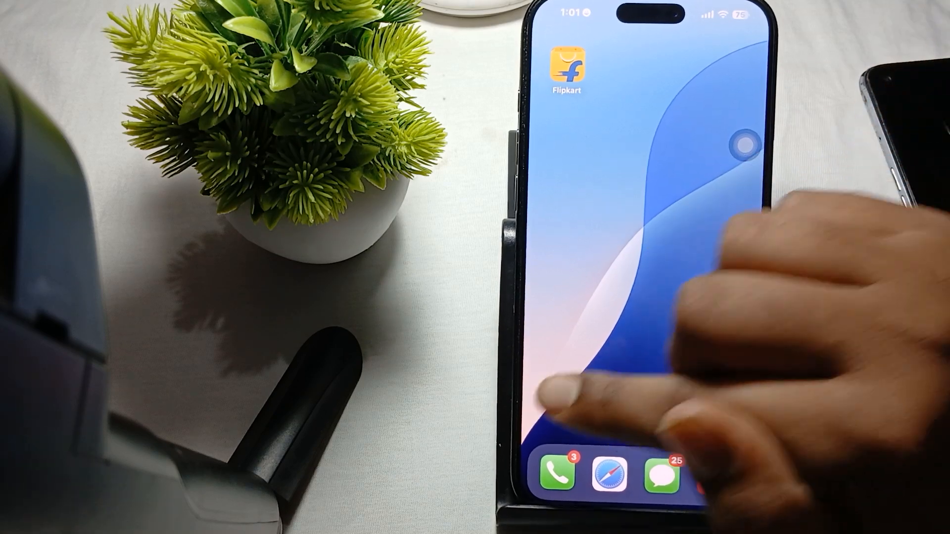
Launch Settings from the home screen and go to Face ID & Passcode
{"action": "left_click", "coordinate": [745, 147]}
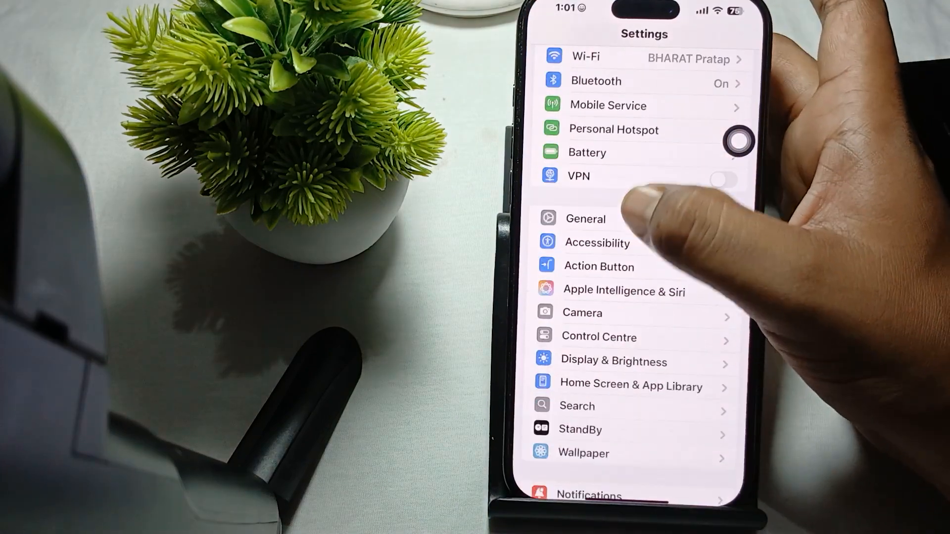
{"action": "scroll", "scroll_direction": "down", "scroll_amount": 3}
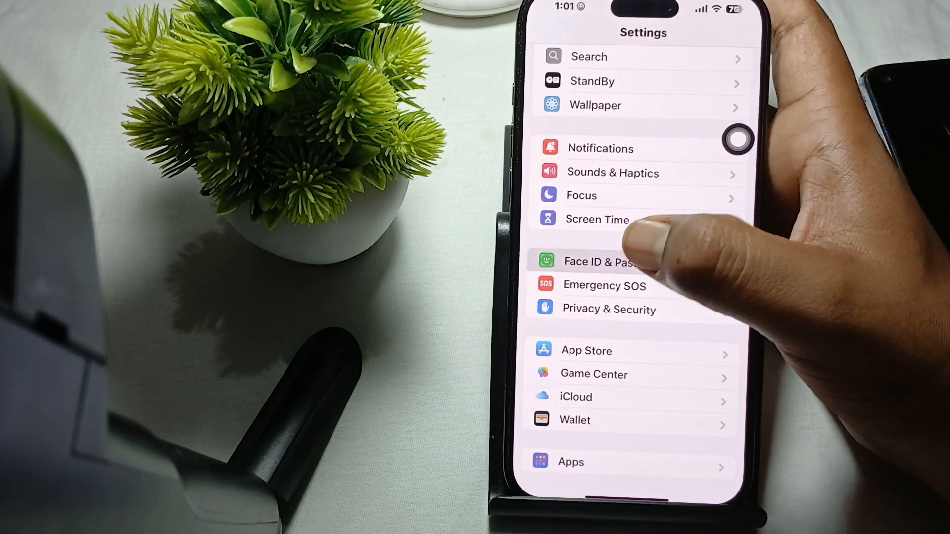
{"action": "left_click", "coordinate": [600, 260]}
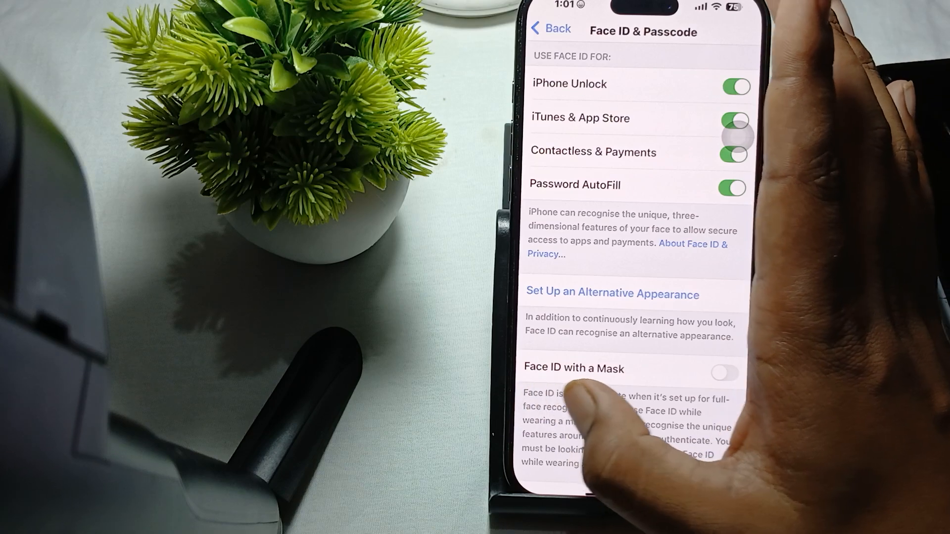
Switch on Face ID for Contactless & Payments, iTunes & App Store and Password AutoFill
{"action": "scroll", "scroll_direction": "down", "scroll_amount": 3}
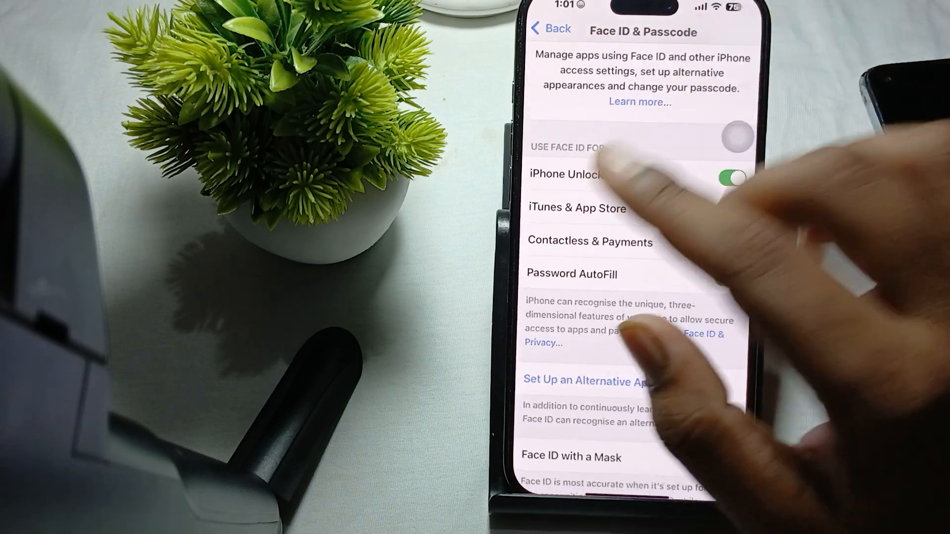
{"action": "left_click", "coordinate": [732, 243]}
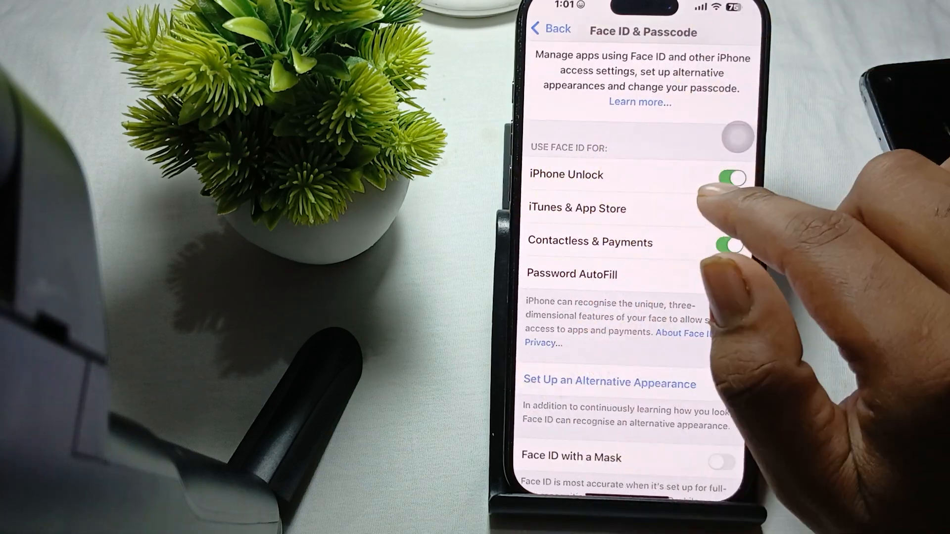
{"action": "left_click", "coordinate": [729, 278]}
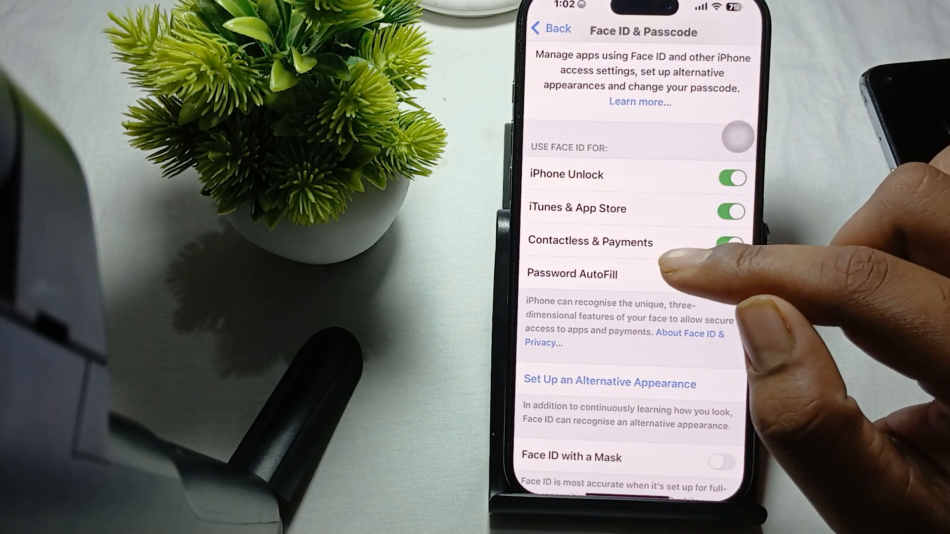
{"action": "left_click", "coordinate": [730, 278]}
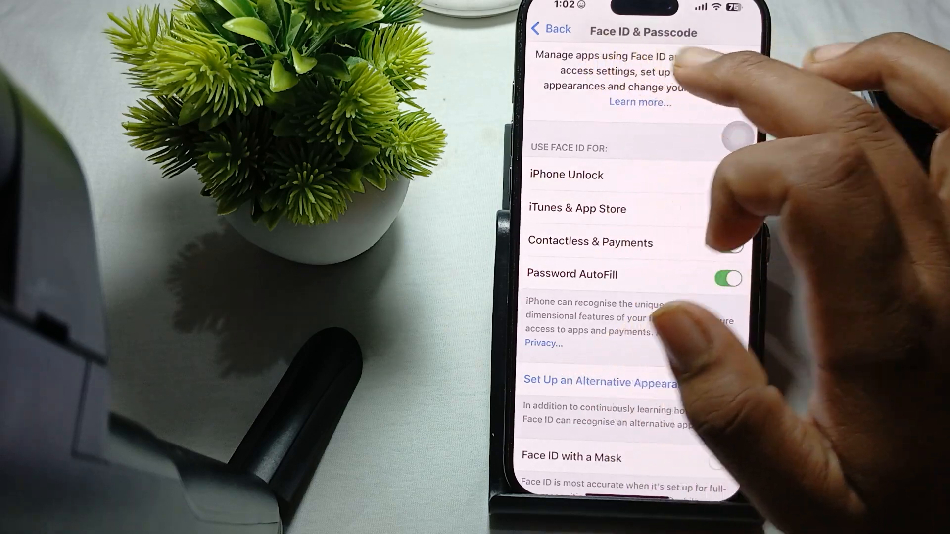
{"action": "scroll", "scroll_direction": "down", "scroll_amount": 3}
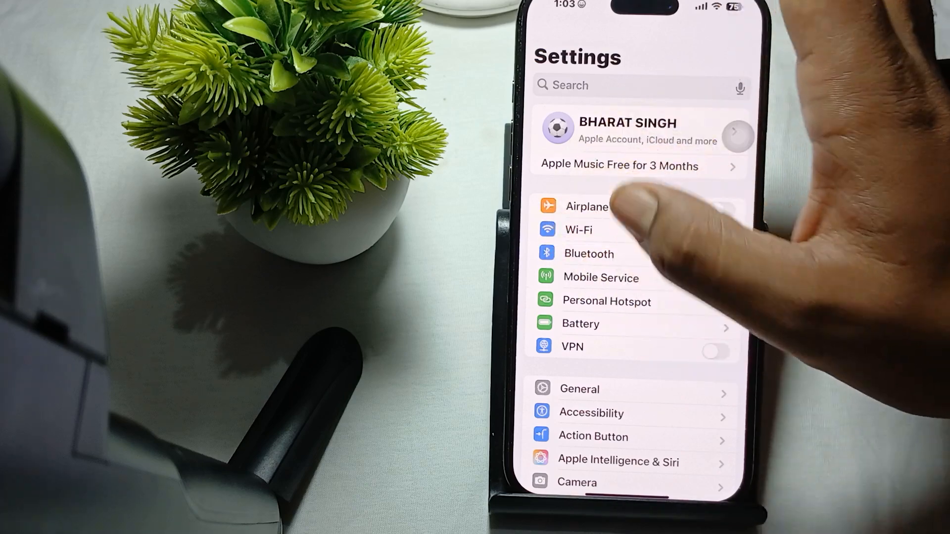
Go to General > Software Update so the iPhone starts checking for updates
{"action": "left_click", "coordinate": [579, 388]}
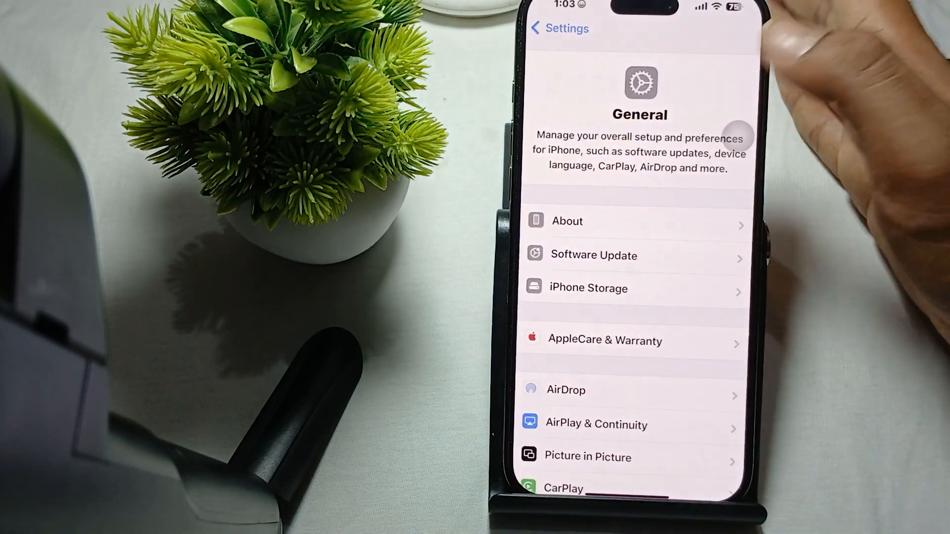
{"action": "left_click", "coordinate": [593, 255]}
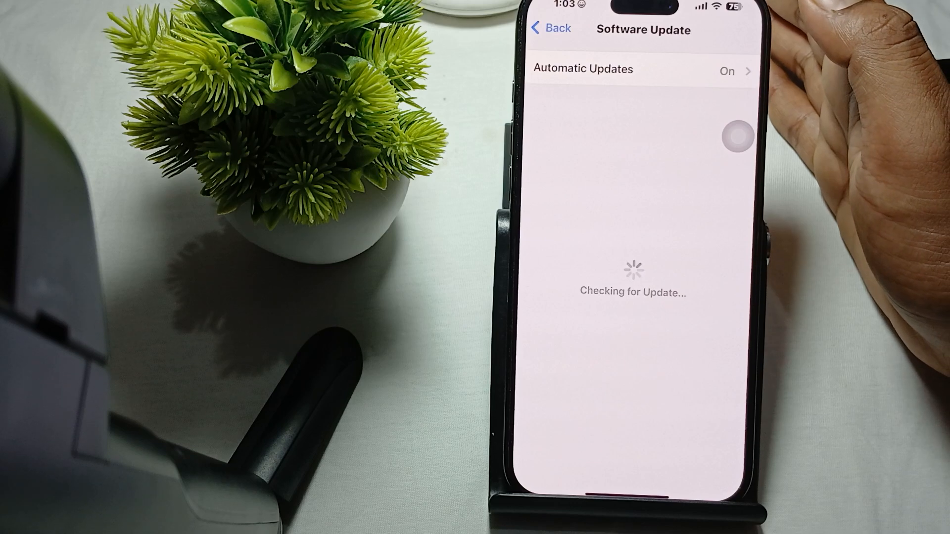